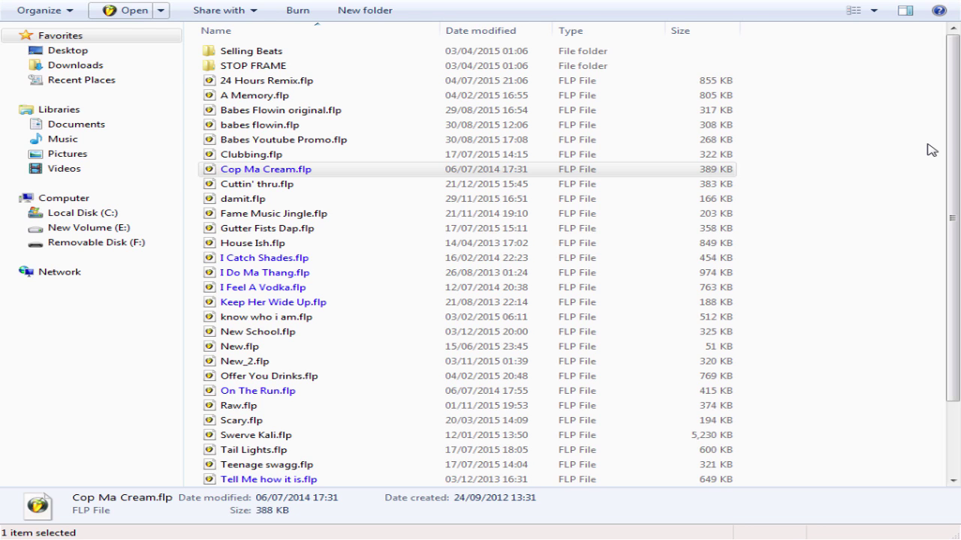
{"action": "mouse_move", "coordinate": [796, 188]}
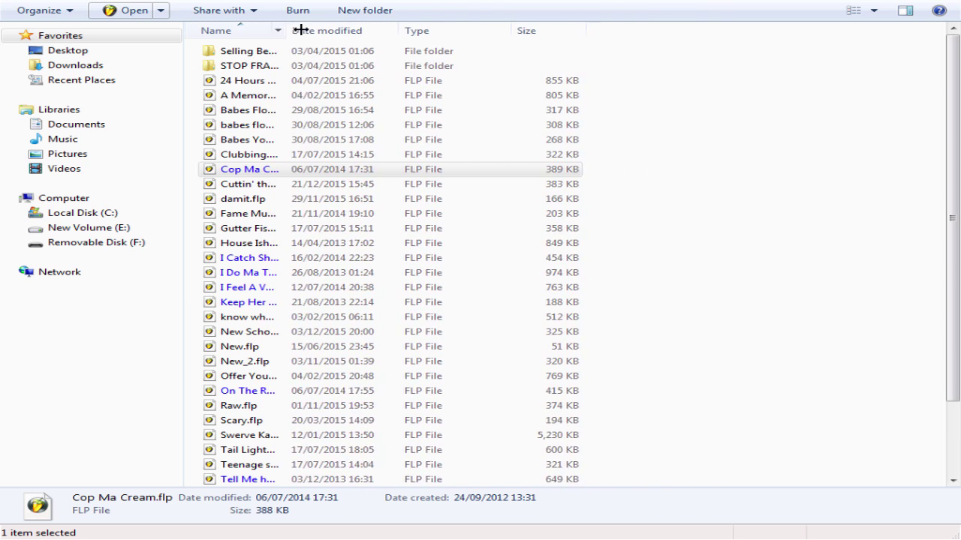
- Narrow the Name column of the FLP project file list so long names truncate
{"action": "left_click_drag", "start_coordinate": [293, 30], "coordinate": [316, 30]}
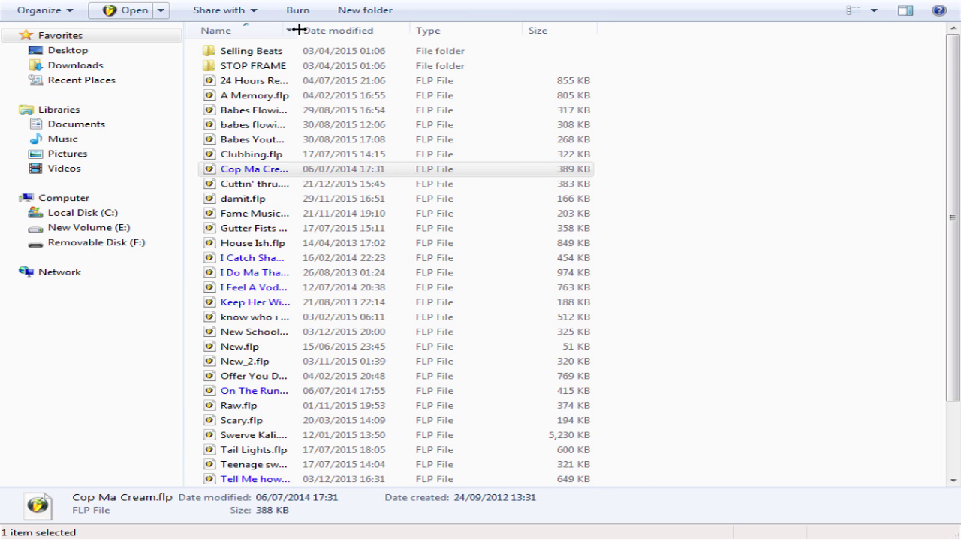
{"action": "left_click_drag", "start_coordinate": [308, 30], "coordinate": [297, 30]}
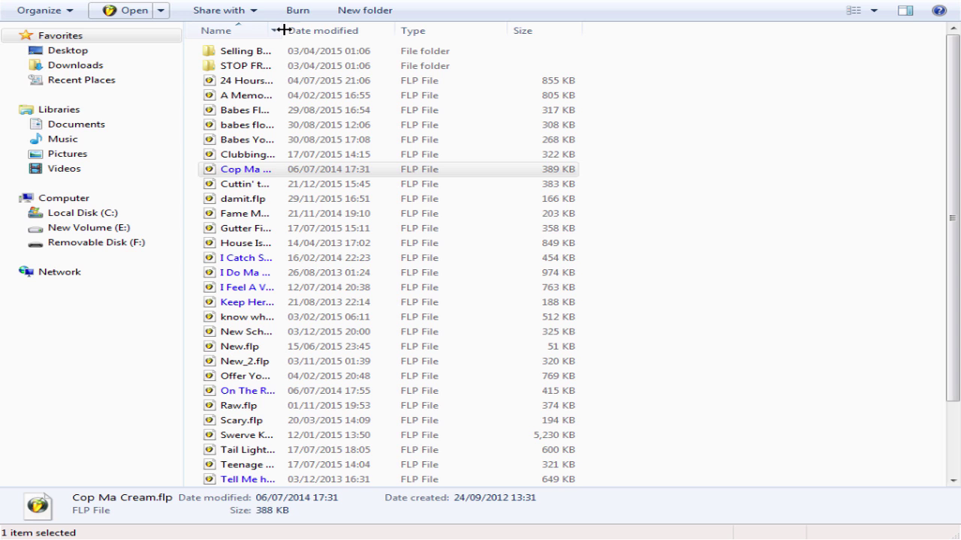
{"action": "mouse_move", "coordinate": [396, 244]}
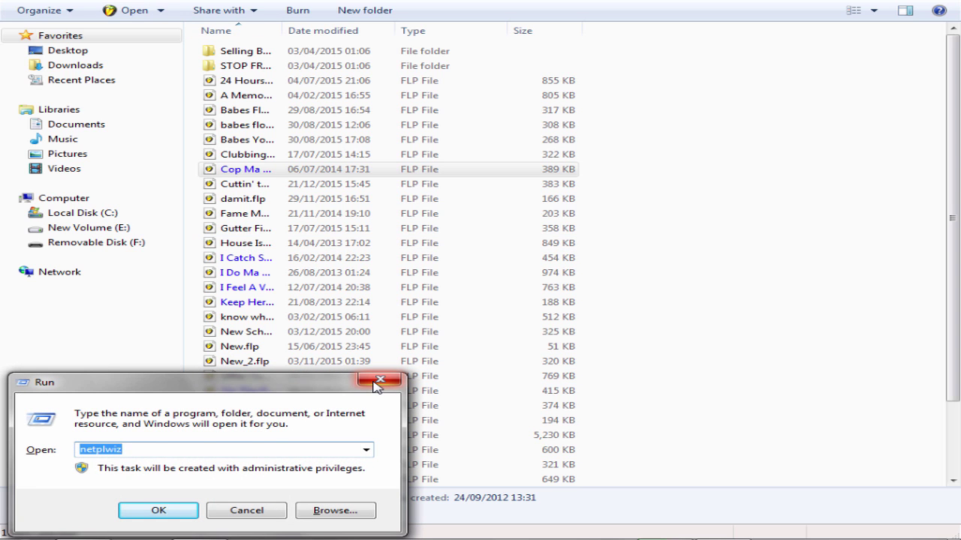
- Run 'cmd' from the Run dialog to start a command prompt
{"action": "type", "text": "cmd"}
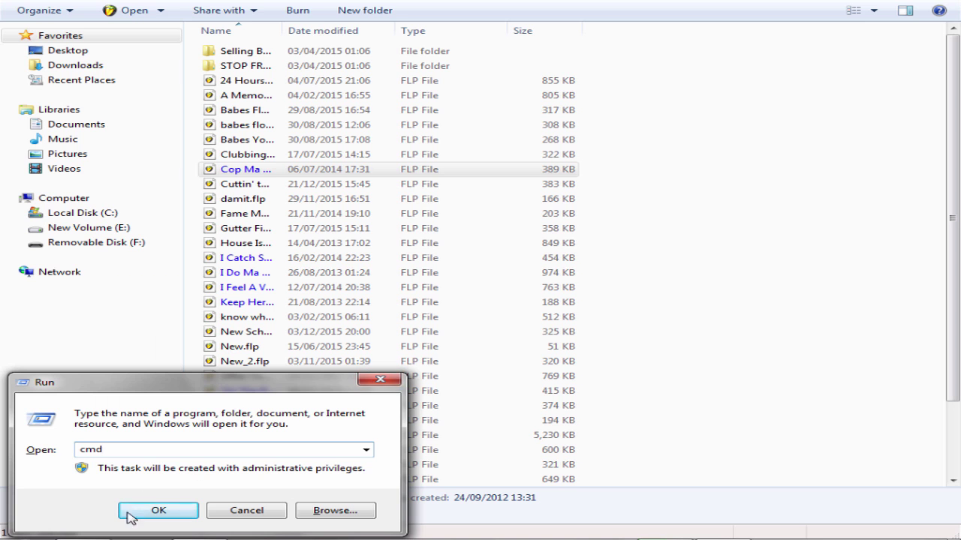
{"action": "left_click", "coordinate": [157, 510]}
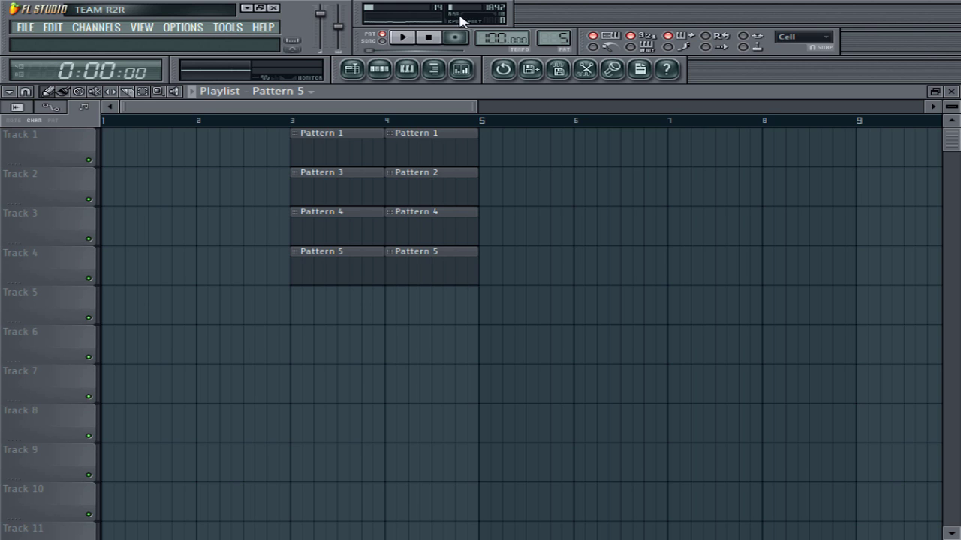
{"action": "mouse_move", "coordinate": [503, 21]}
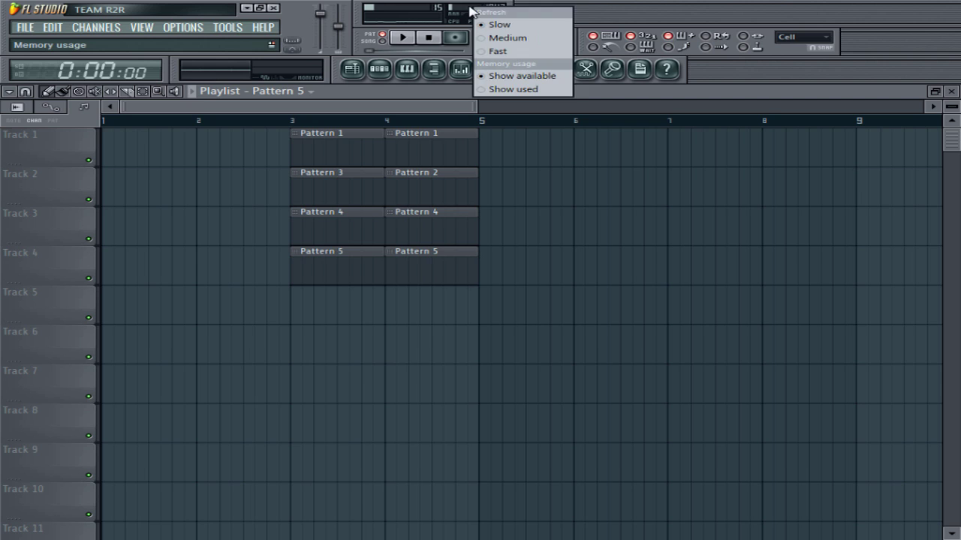
{"action": "left_click", "coordinate": [510, 12]}
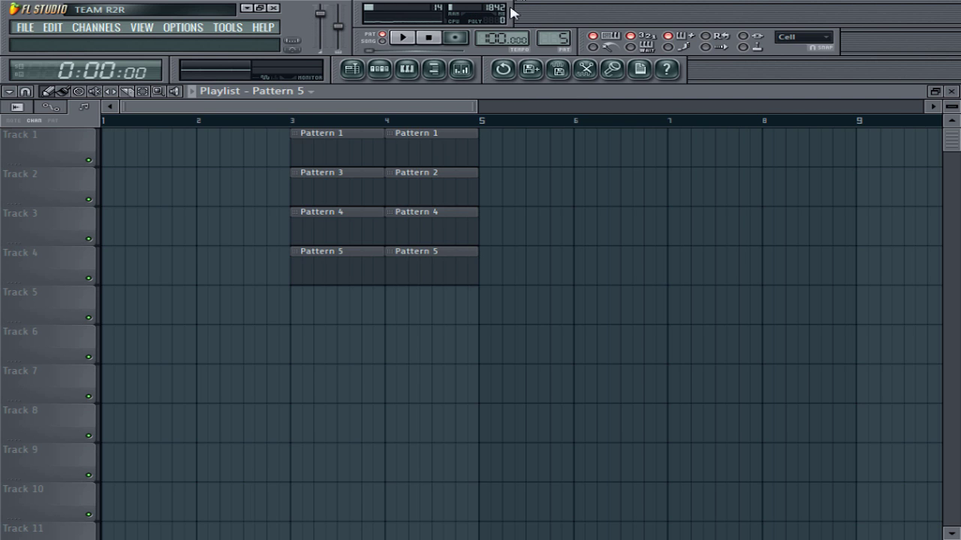
{"action": "mouse_move", "coordinate": [613, 69]}
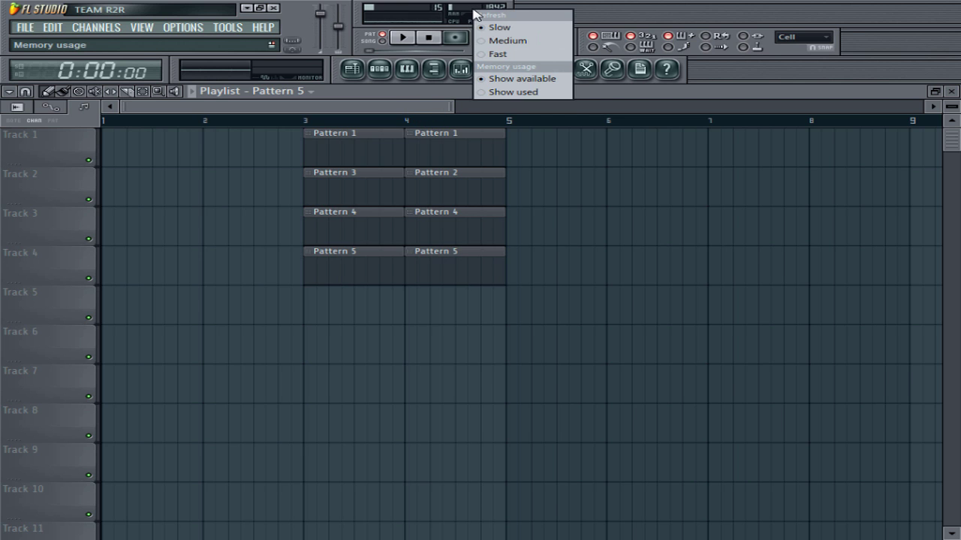
{"action": "mouse_move", "coordinate": [502, 78]}
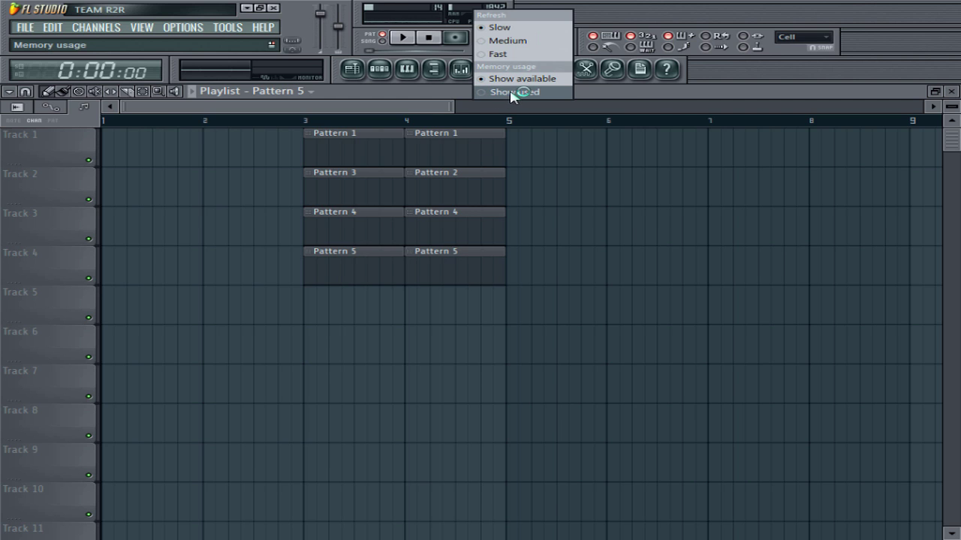
- Switch the memory meter to show used memory instead of available
{"action": "left_click", "coordinate": [514, 92]}
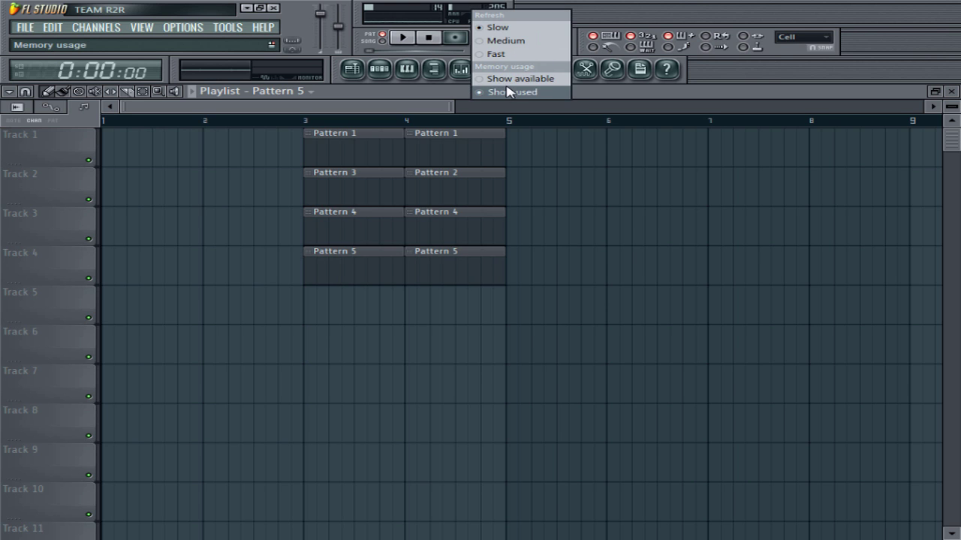
{"action": "left_click", "coordinate": [512, 92]}
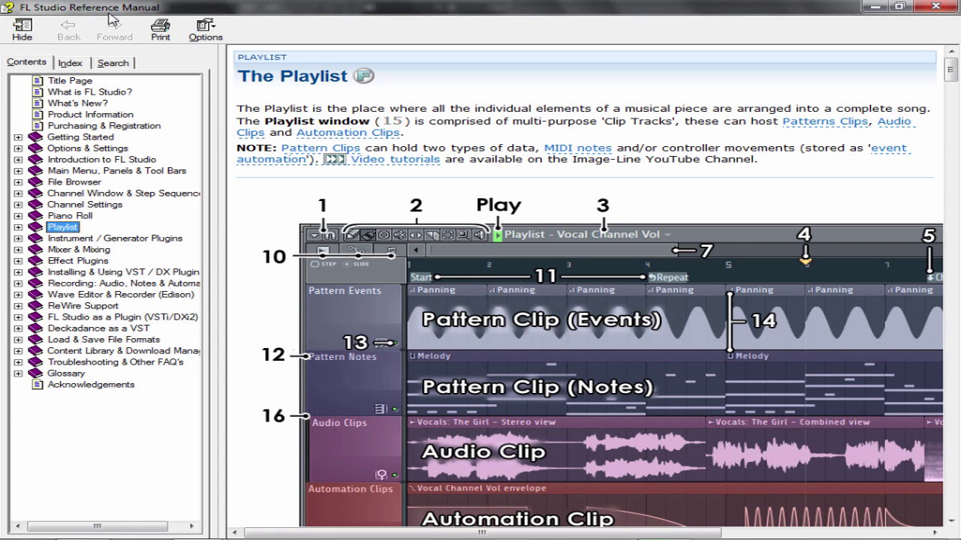
{"action": "mouse_move", "coordinate": [468, 204]}
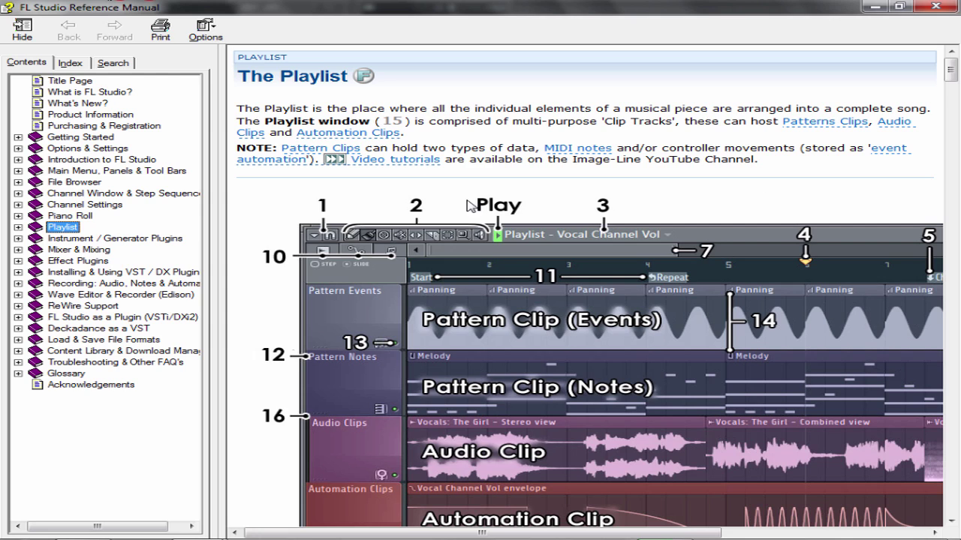
{"action": "mouse_move", "coordinate": [28, 178]}
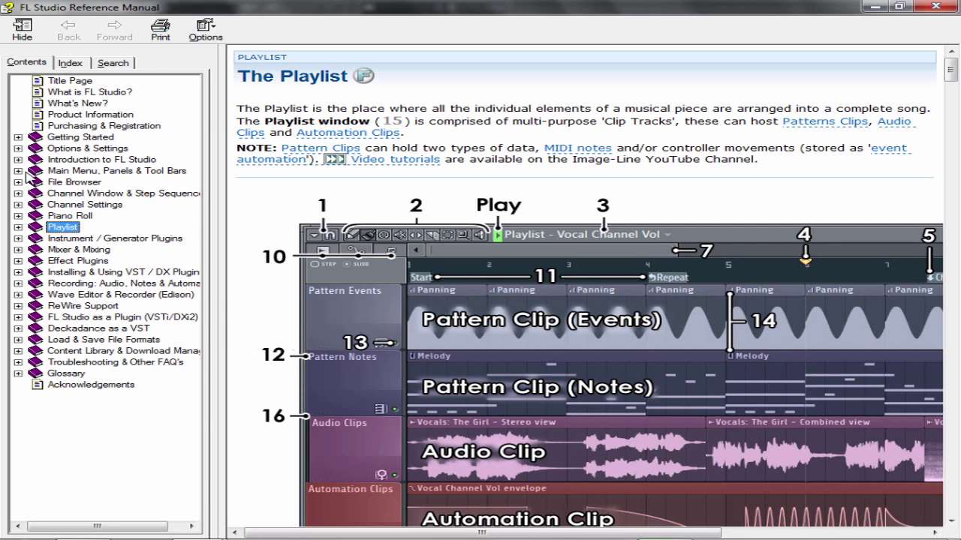
{"action": "mouse_move", "coordinate": [90, 177]}
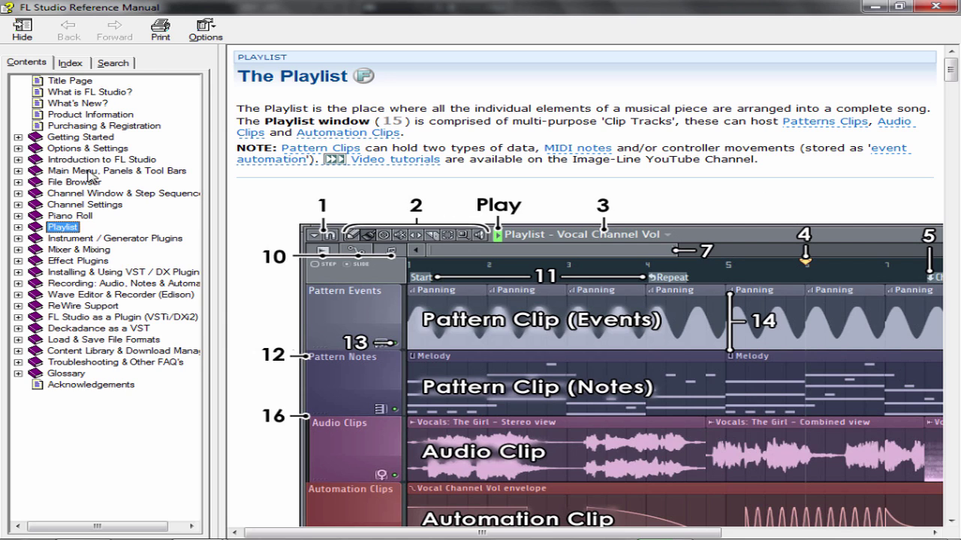
{"action": "mouse_move", "coordinate": [181, 177]}
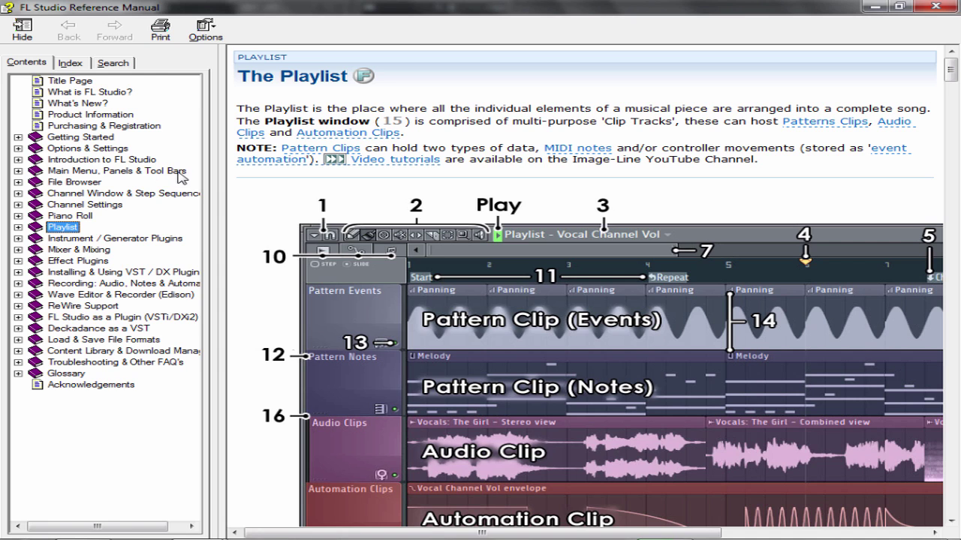
- Navigate the manual contents through Main Menu, Panels & Tool Bars to the CPU & Memory Panel topic
{"action": "left_click", "coordinate": [117, 171]}
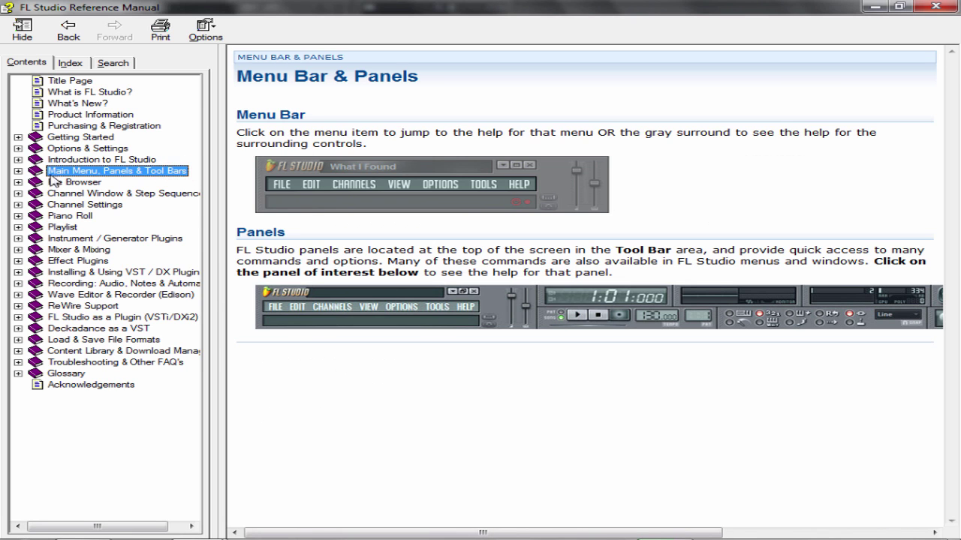
{"action": "left_click", "coordinate": [18, 171]}
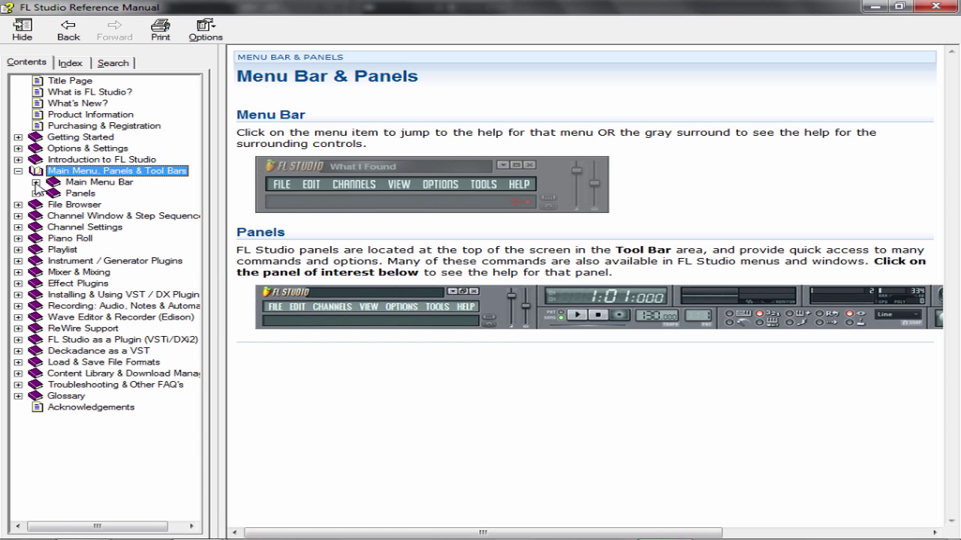
{"action": "left_click", "coordinate": [99, 182]}
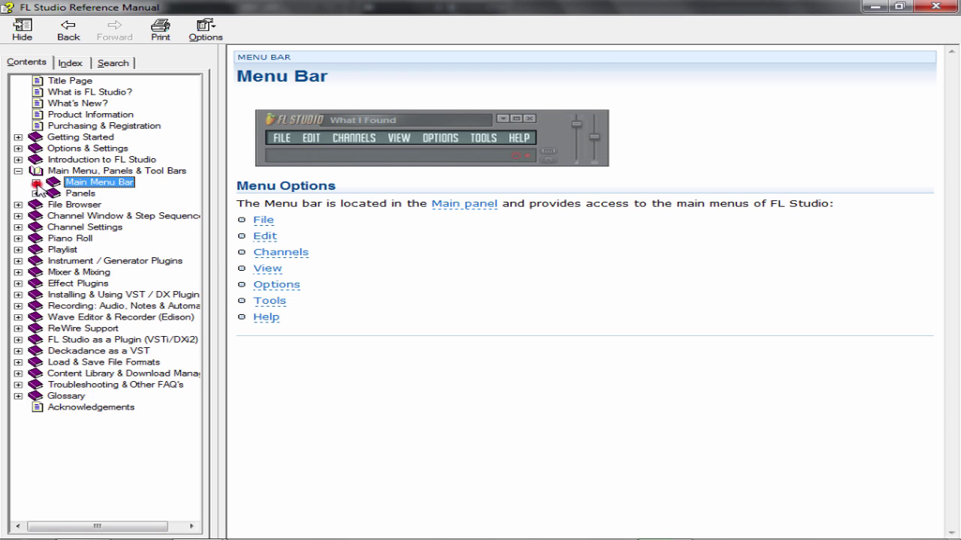
{"action": "left_click", "coordinate": [18, 192]}
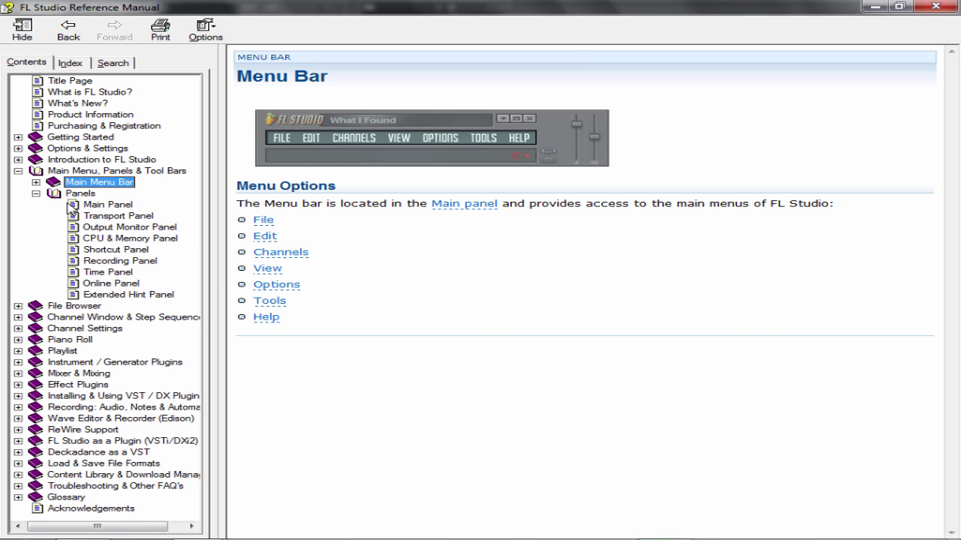
{"action": "left_click", "coordinate": [79, 194]}
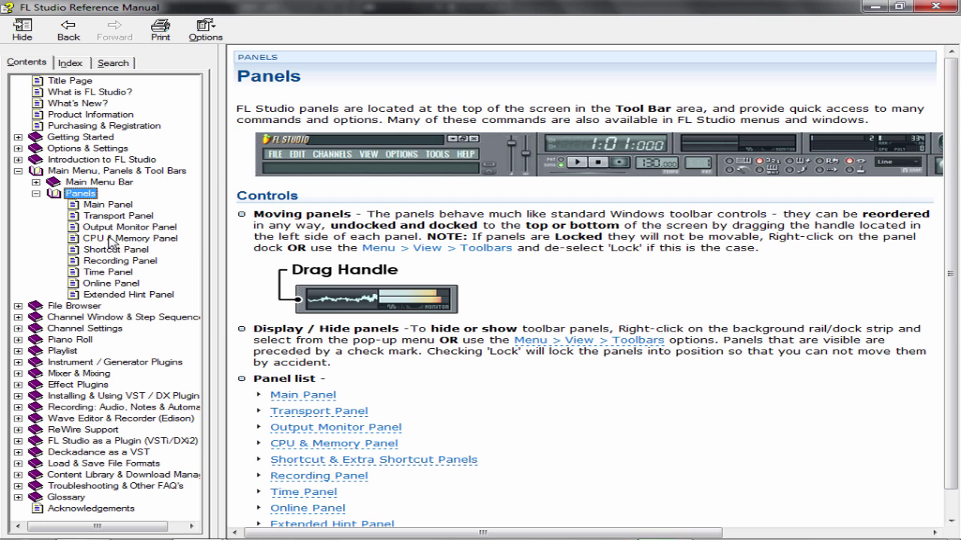
{"action": "left_click", "coordinate": [129, 237]}
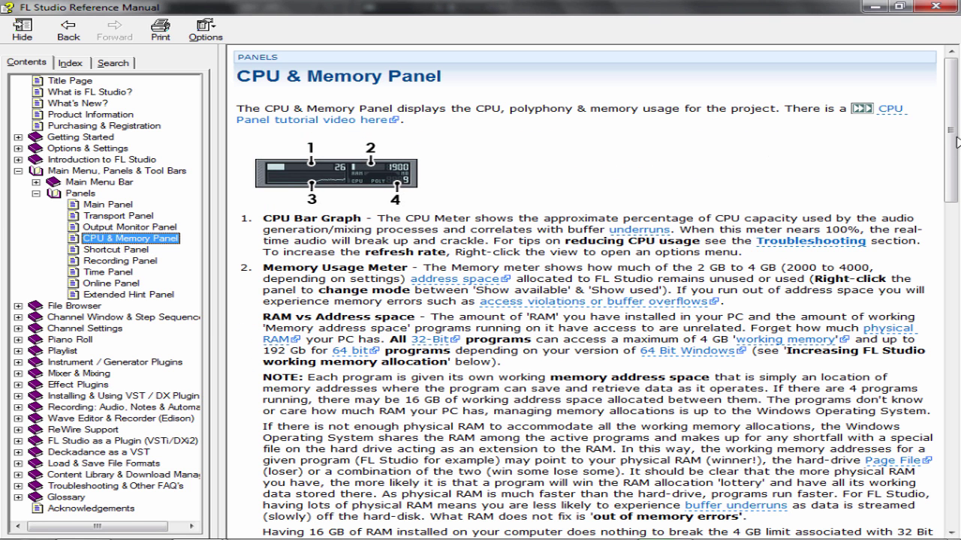
- Scroll to 'Increase FL Studio working memory allocation' and select text in the 3 GB switch steps
{"action": "scroll", "scroll_direction": "down", "scroll_amount": 3}
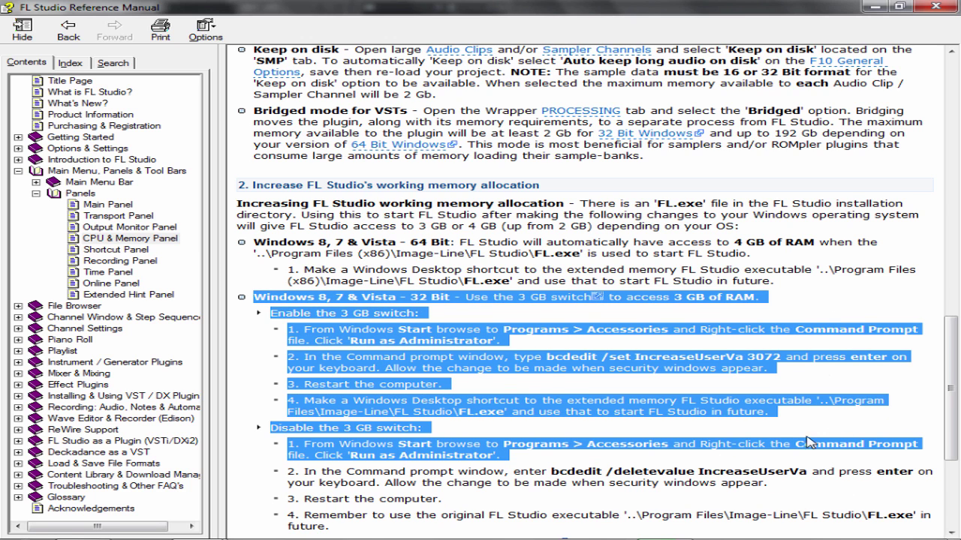
{"action": "left_click", "coordinate": [637, 328]}
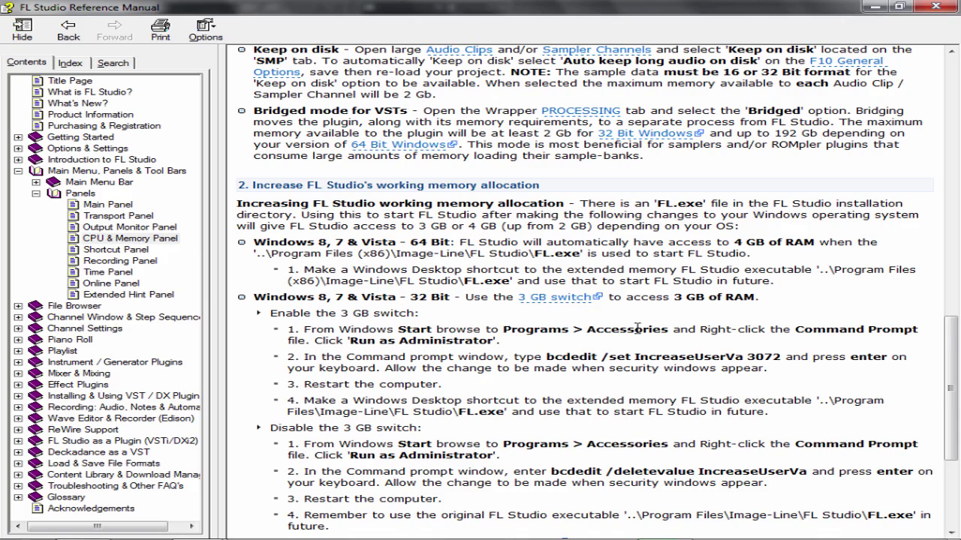
{"action": "mouse_move", "coordinate": [810, 426]}
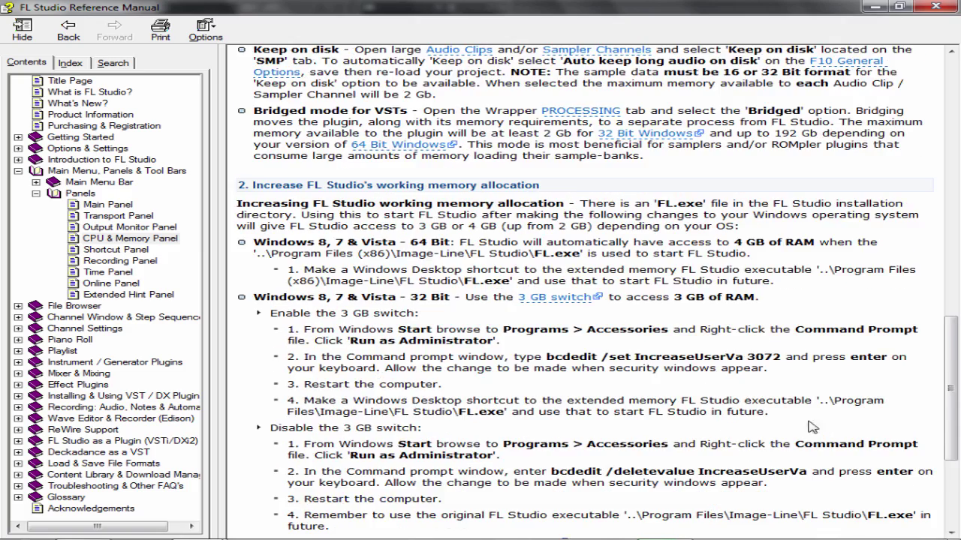
{"action": "left_click_drag", "start_coordinate": [304, 498], "coordinate": [343, 525]}
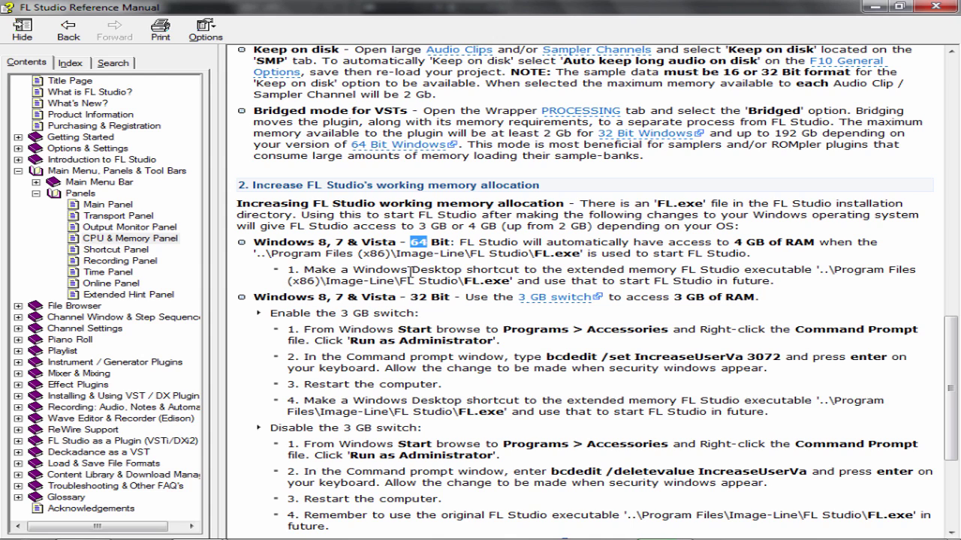
{"action": "double_click", "coordinate": [284, 297]}
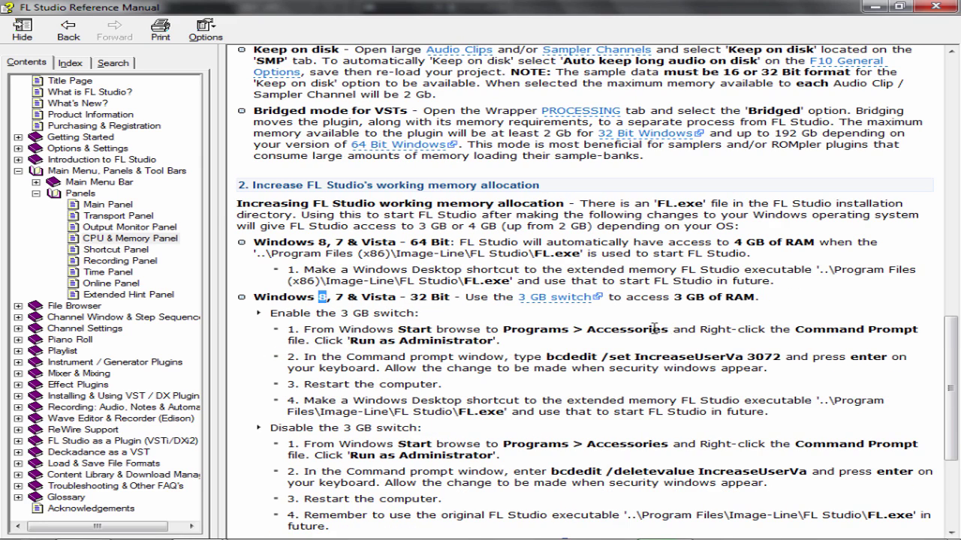
{"action": "mouse_move", "coordinate": [636, 354]}
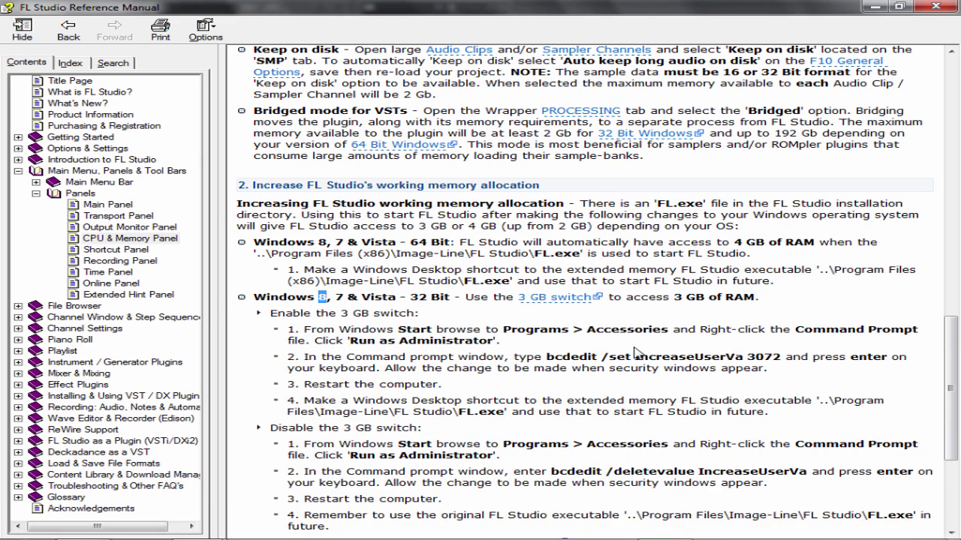
{"action": "mouse_move", "coordinate": [622, 300]}
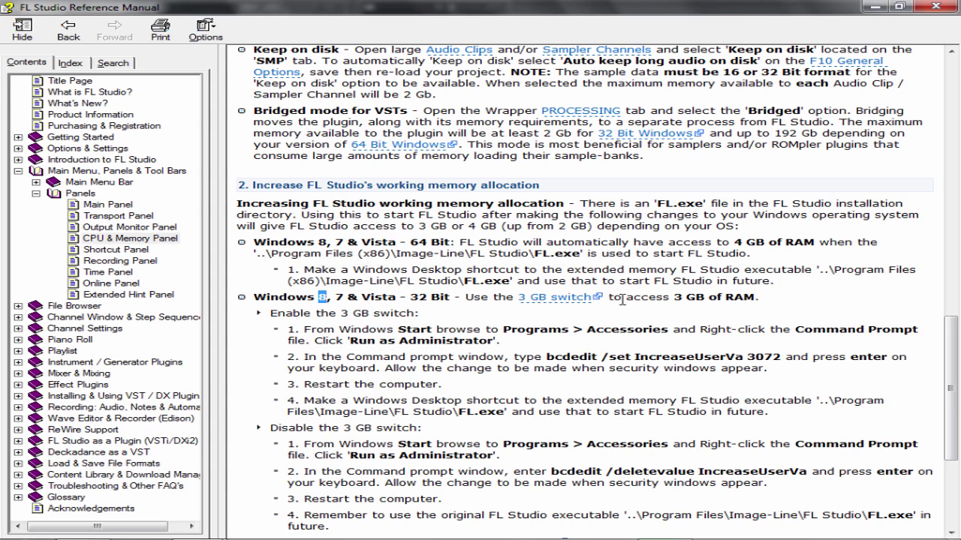
- Select the 'bcdedit /set IncreaseUserVa 3072' command in the enable steps for copying
{"action": "left_click_drag", "start_coordinate": [672, 297], "coordinate": [757, 297]}
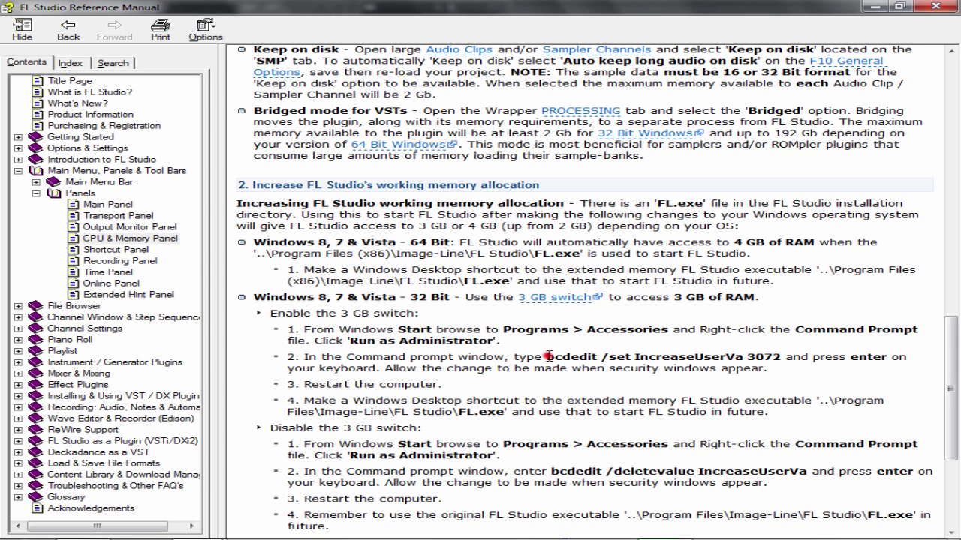
{"action": "double_click", "coordinate": [550, 357]}
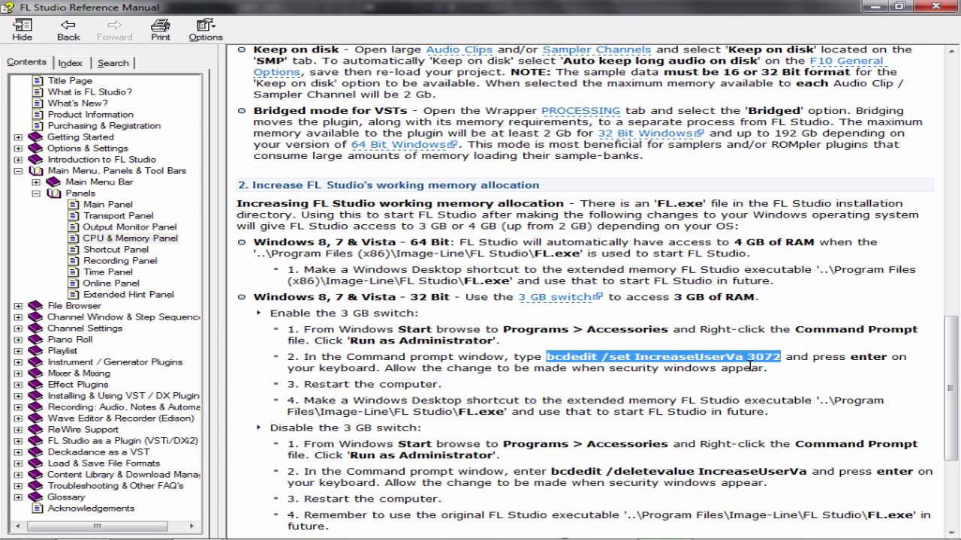
{"action": "mouse_move", "coordinate": [753, 362]}
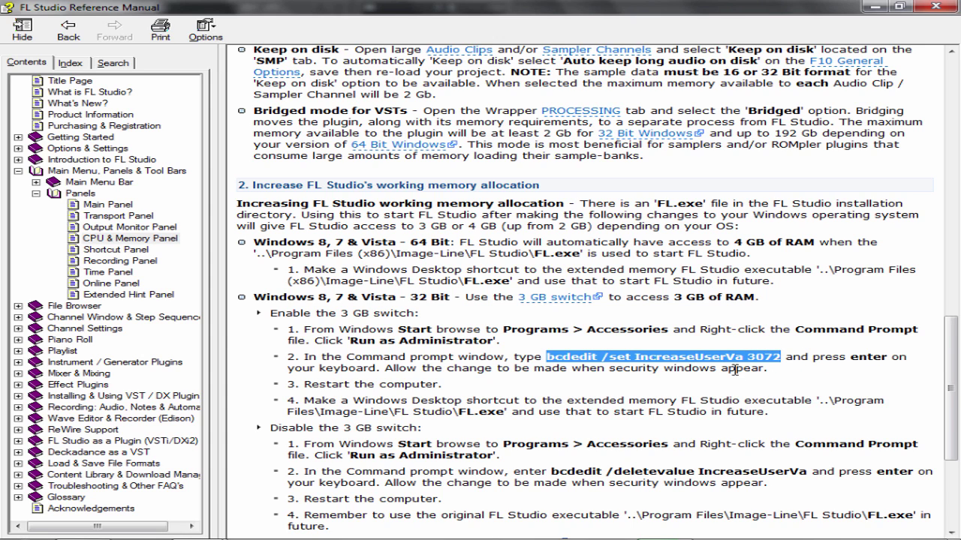
{"action": "mouse_move", "coordinate": [781, 358]}
{"action": "type", "text": "cmd"}
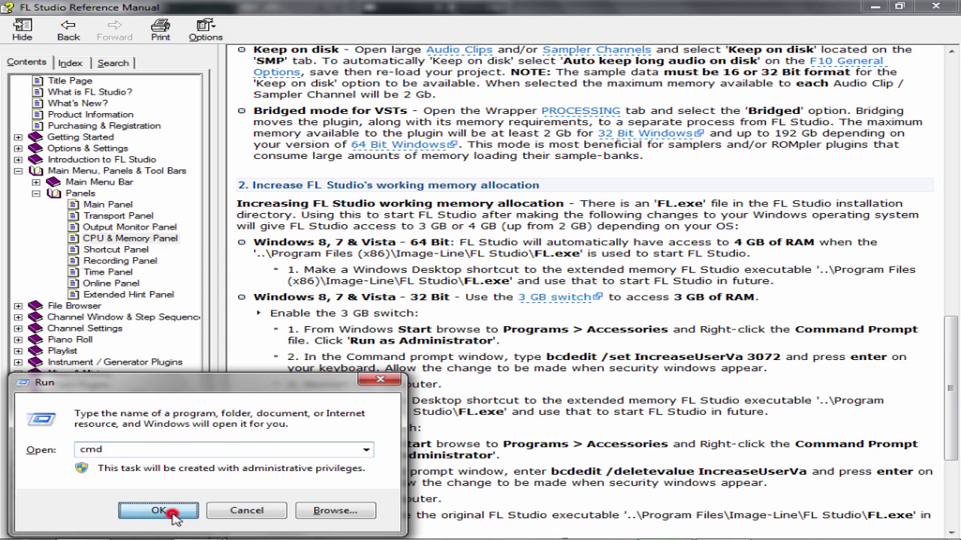
- Launch cmd as administrator from the Run dialog
{"action": "left_click", "coordinate": [157, 510]}
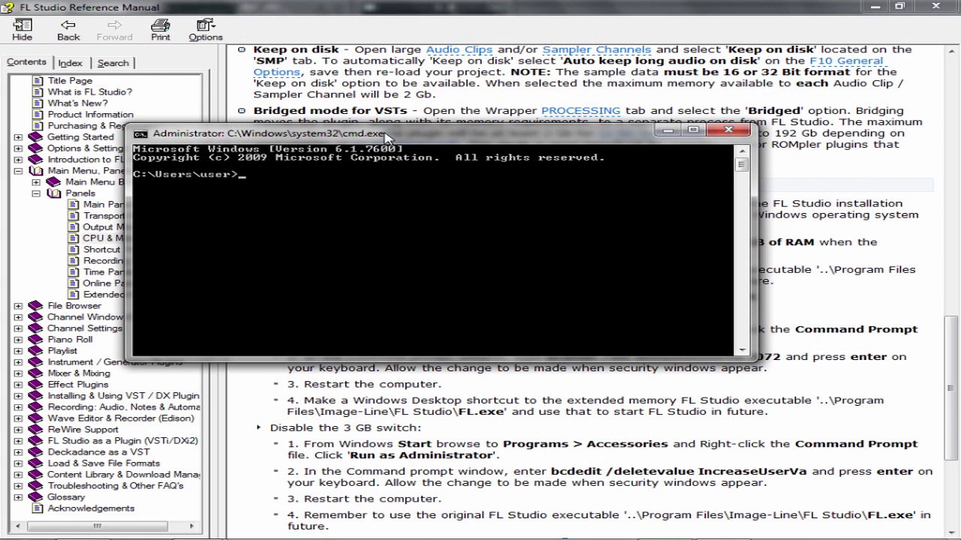
{"action": "mouse_move", "coordinate": [258, 171]}
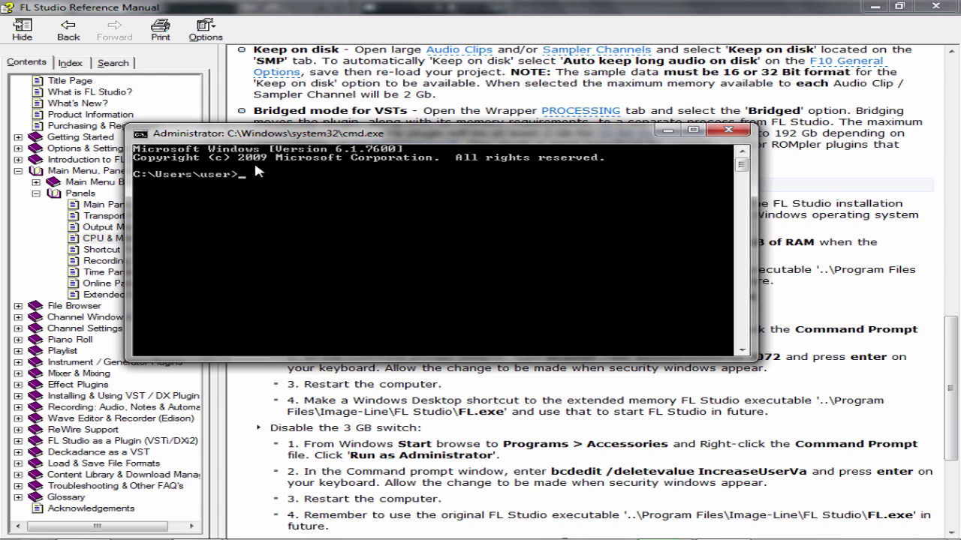
- Paste and run 'bcdedit /set IncreaseUserVa 3072', then return to the reference manual
{"action": "right_click", "coordinate": [263, 173]}
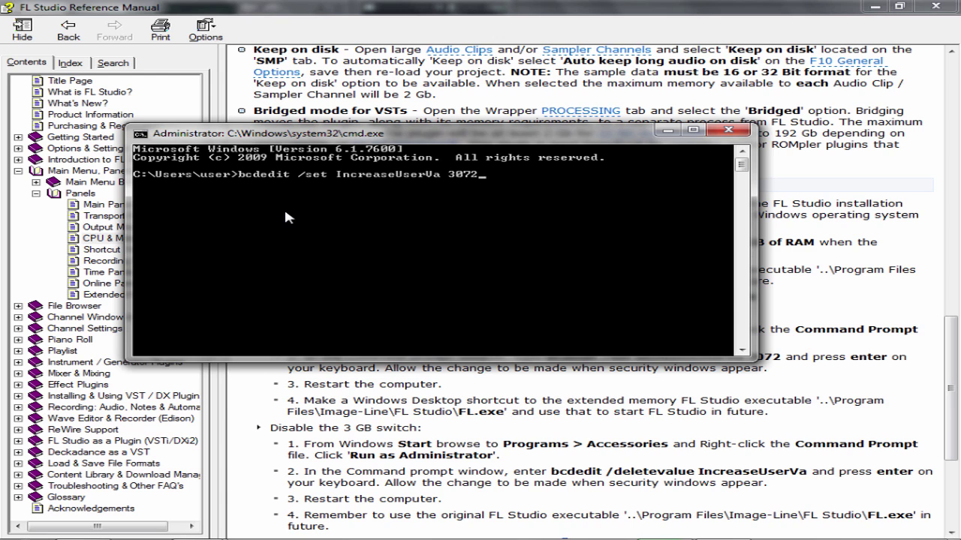
{"action": "key", "text": "enter"}
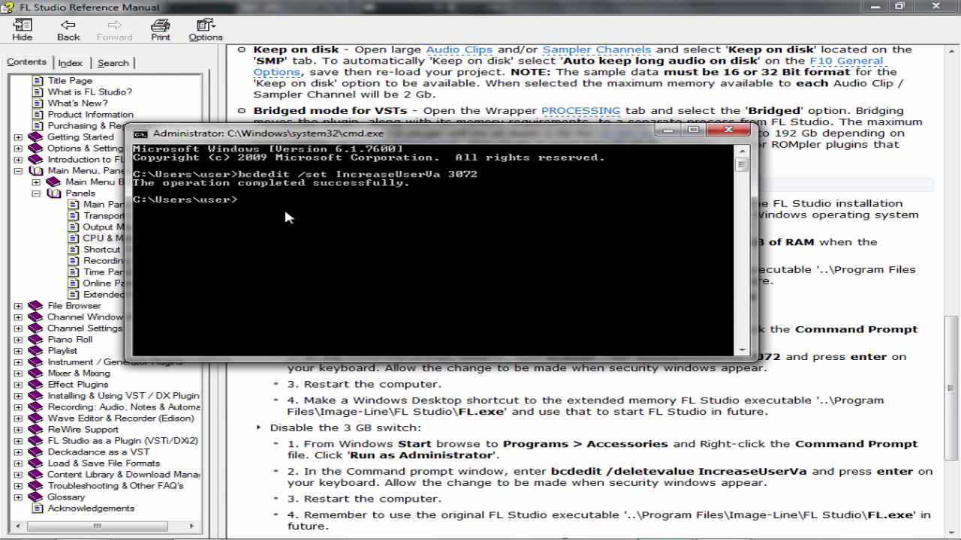
{"action": "mouse_move", "coordinate": [278, 189]}
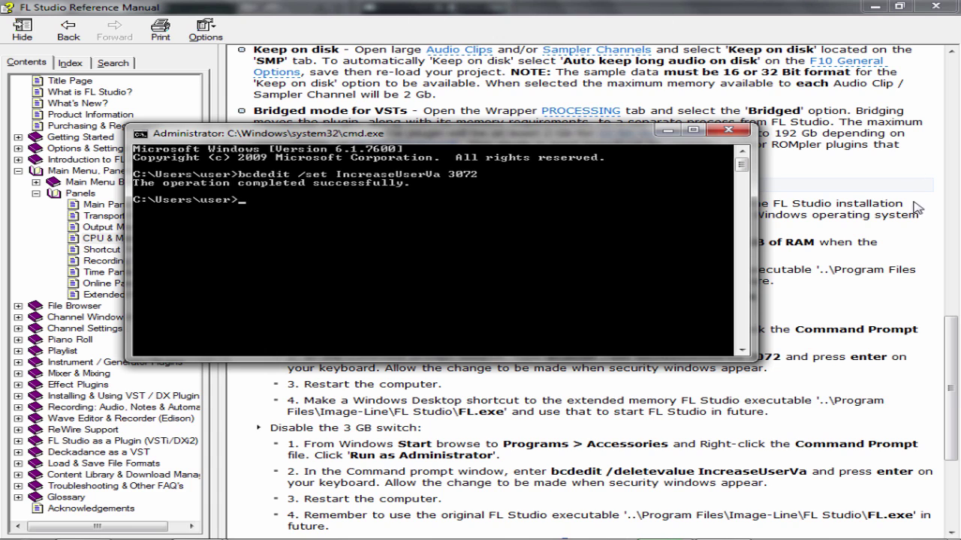
{"action": "mouse_move", "coordinate": [364, 108]}
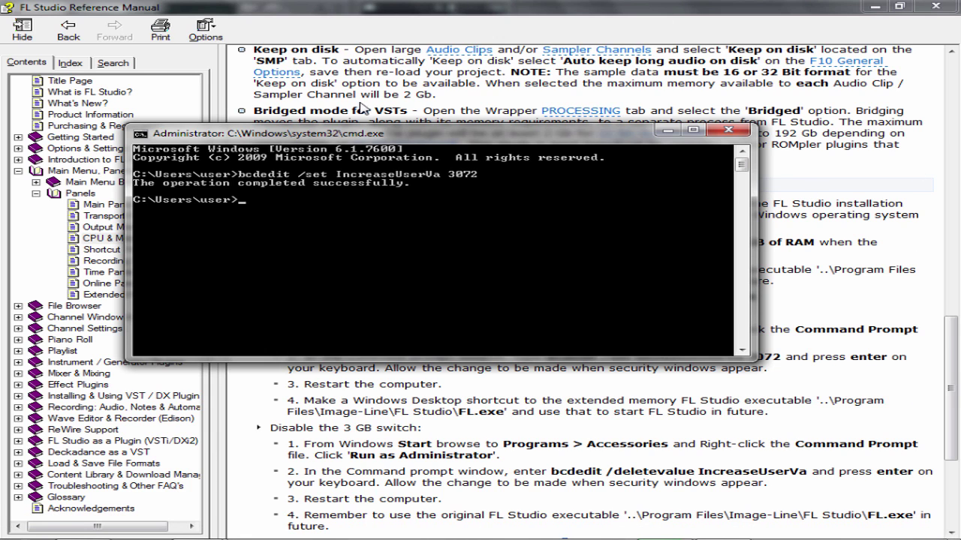
{"action": "mouse_move", "coordinate": [689, 225]}
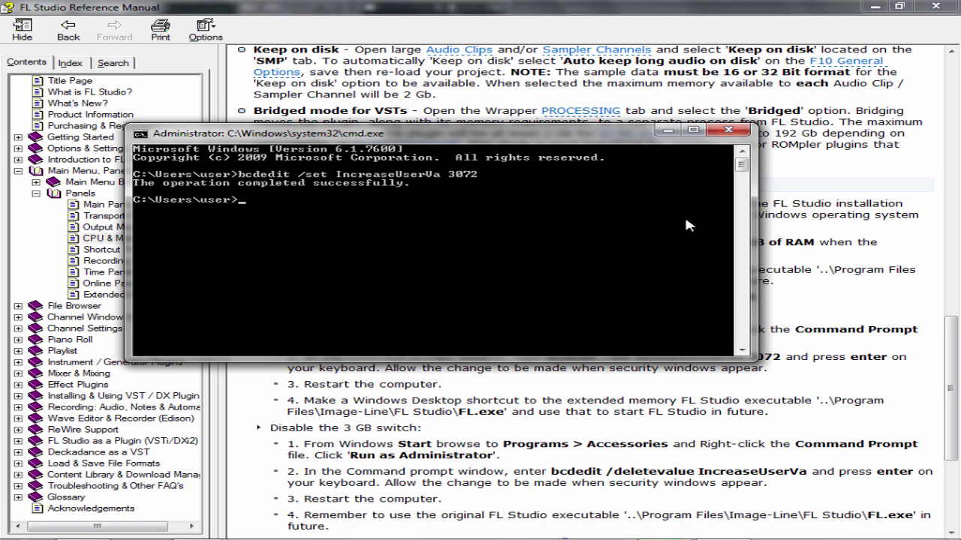
{"action": "mouse_move", "coordinate": [389, 164]}
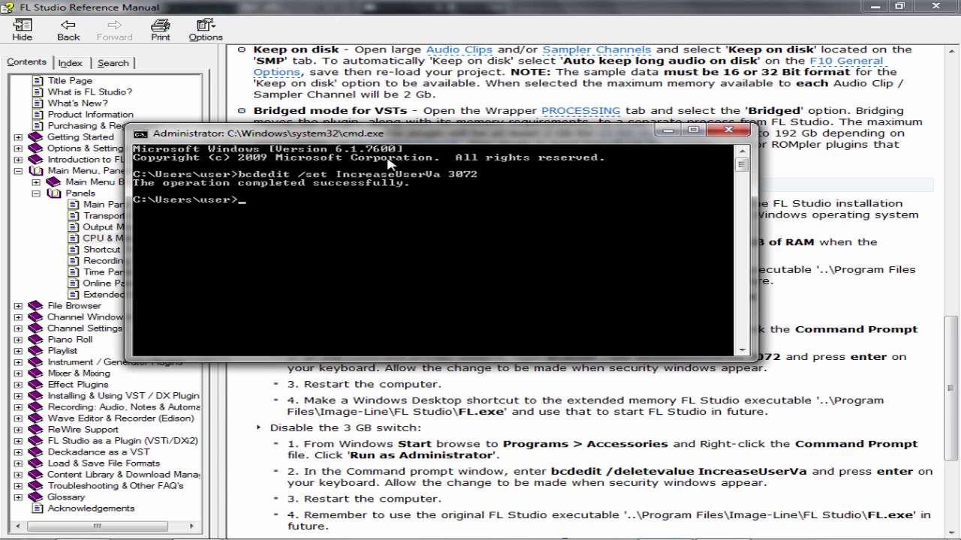
{"action": "mouse_move", "coordinate": [474, 181]}
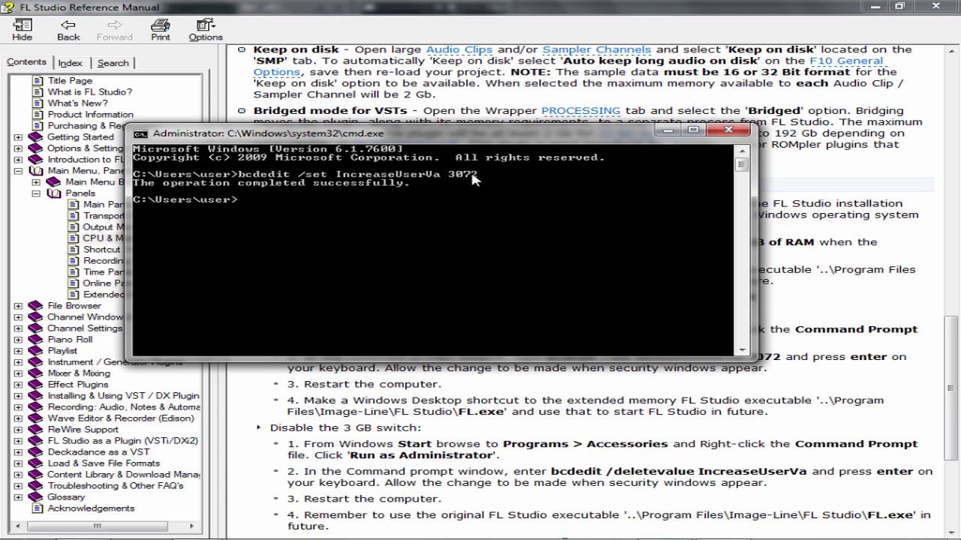
{"action": "mouse_move", "coordinate": [583, 183]}
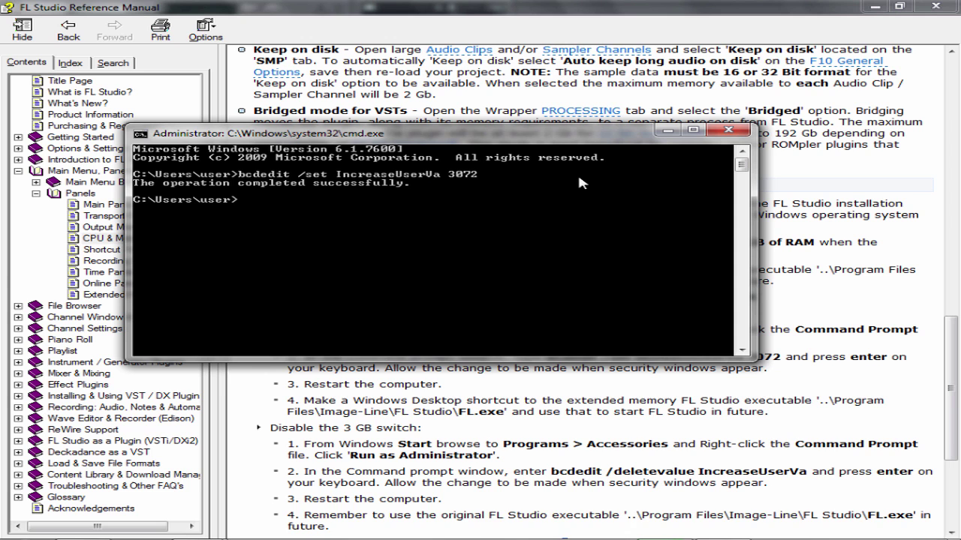
{"action": "mouse_move", "coordinate": [522, 300]}
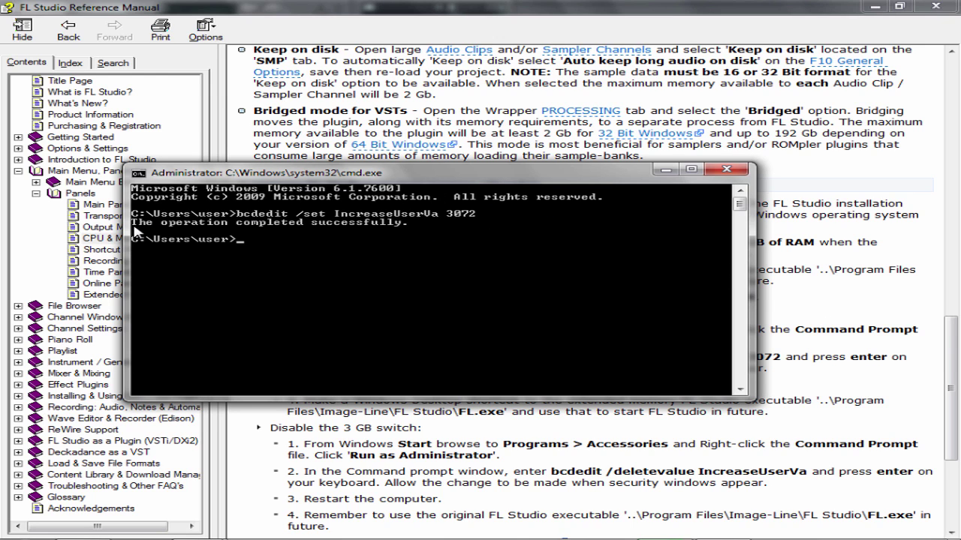
{"action": "mouse_move", "coordinate": [233, 204]}
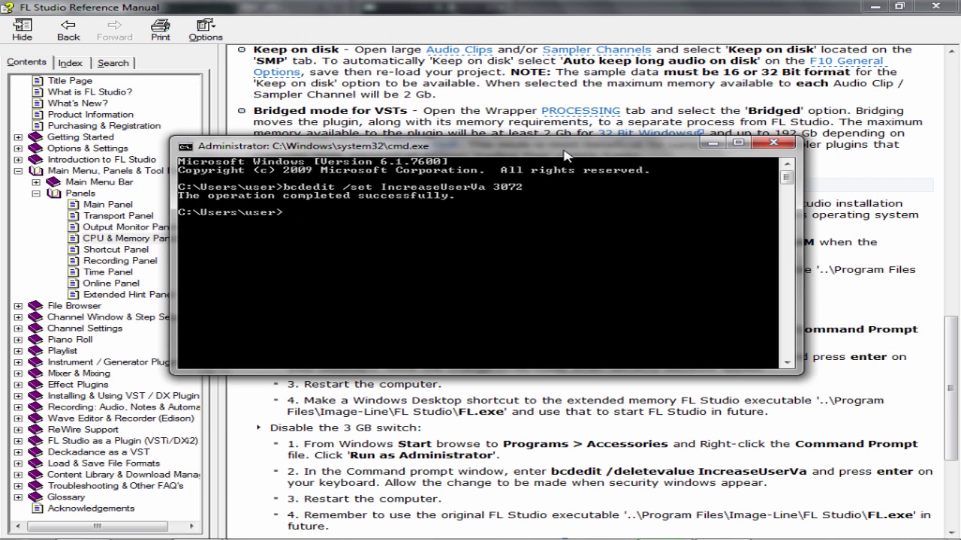
{"action": "left_click", "coordinate": [775, 142]}
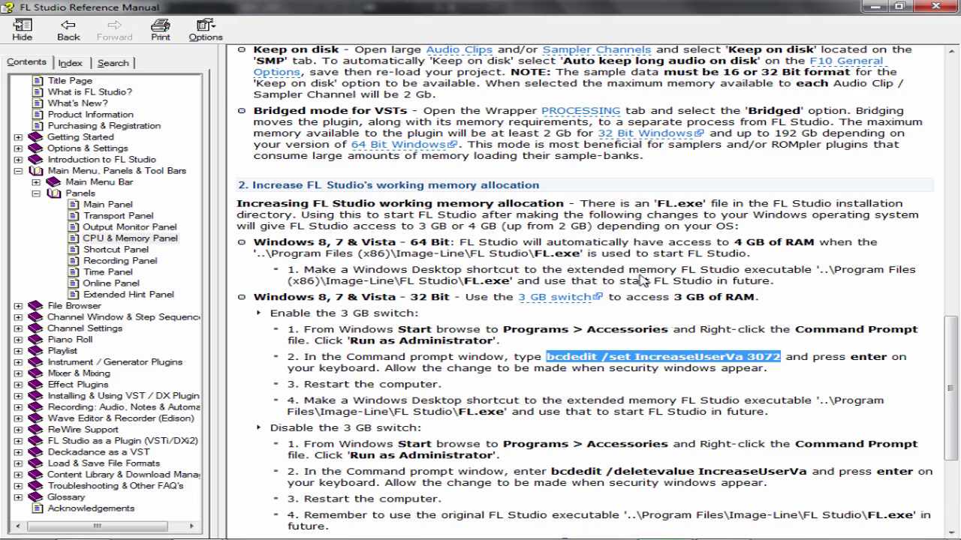
- Scroll to 'Disable the 3 GB switch' and select 'bcdedit /deletevalue IncreaseUserVa'
{"action": "scroll", "scroll_direction": "down", "scroll_amount": 3}
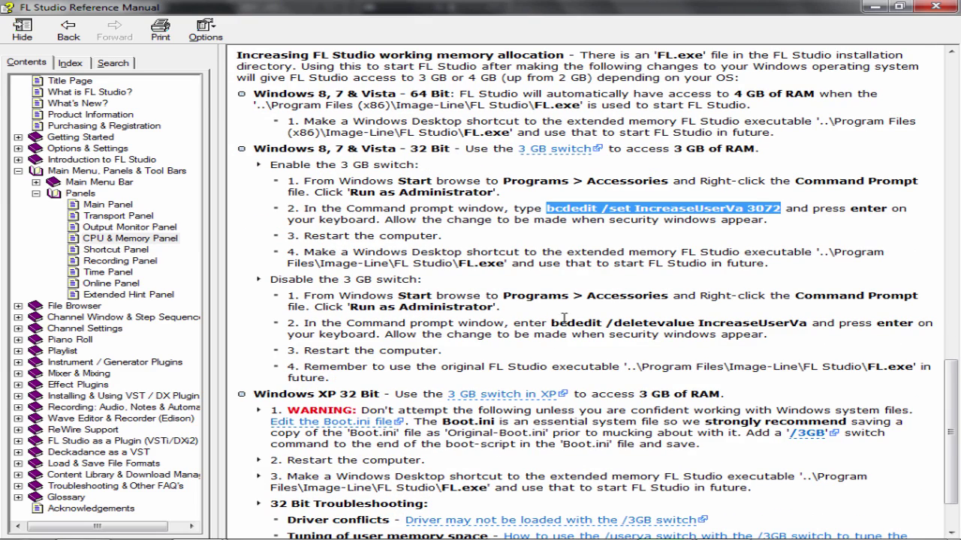
{"action": "left_click_drag", "start_coordinate": [551, 323], "coordinate": [807, 322]}
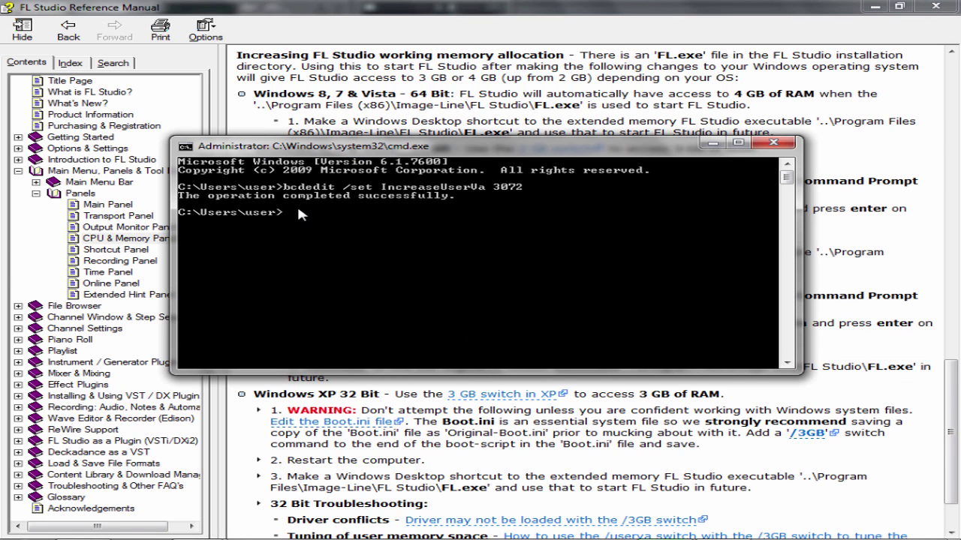
- Paste 'bcdedit /deletevalue IncreaseUserVa' into the admin prompt to remove the value
{"action": "right_click", "coordinate": [299, 213]}
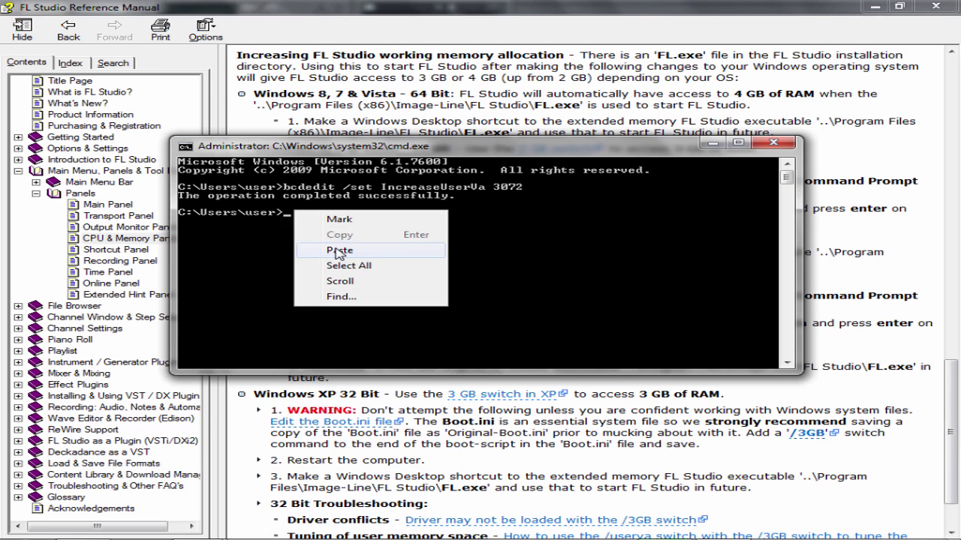
{"action": "left_click", "coordinate": [339, 249]}
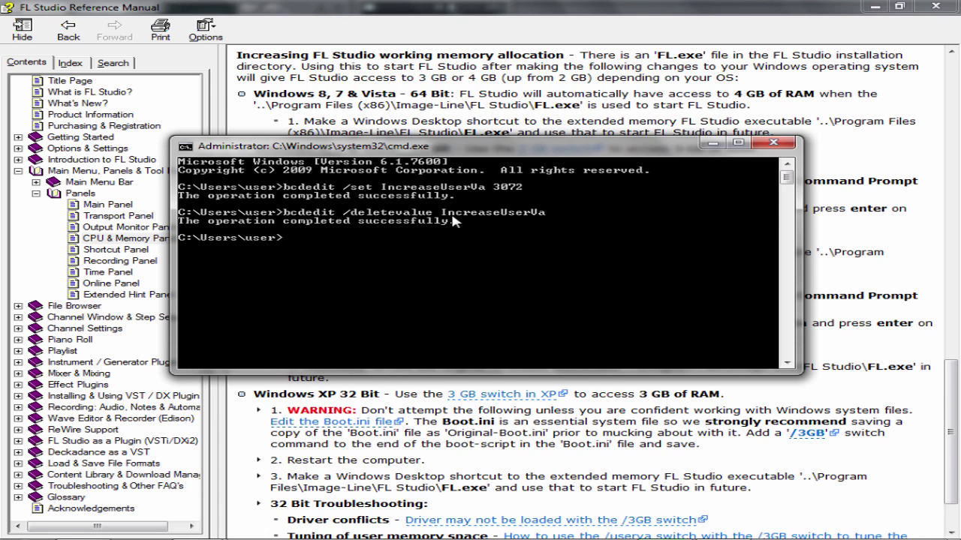
{"action": "mouse_move", "coordinate": [198, 168]}
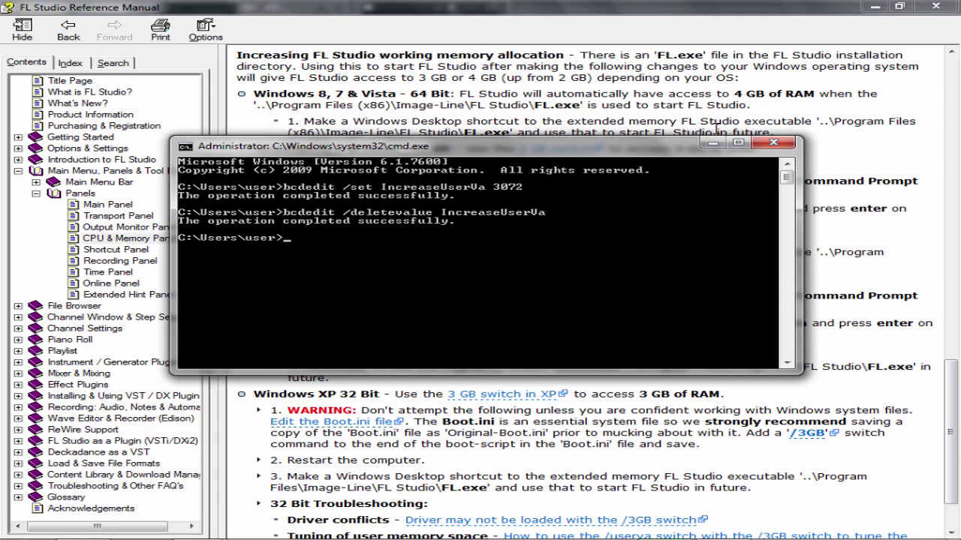
{"action": "mouse_move", "coordinate": [403, 231]}
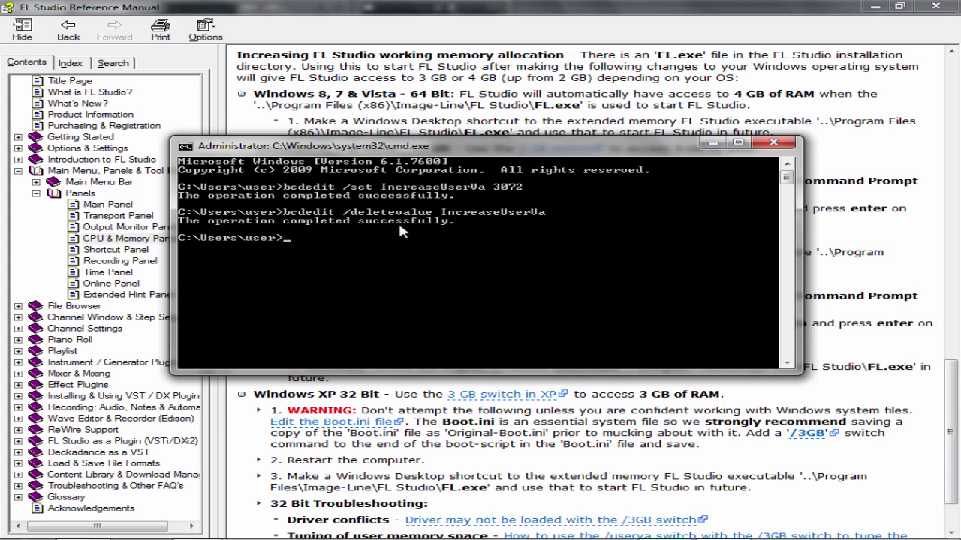
{"action": "mouse_move", "coordinate": [773, 144]}
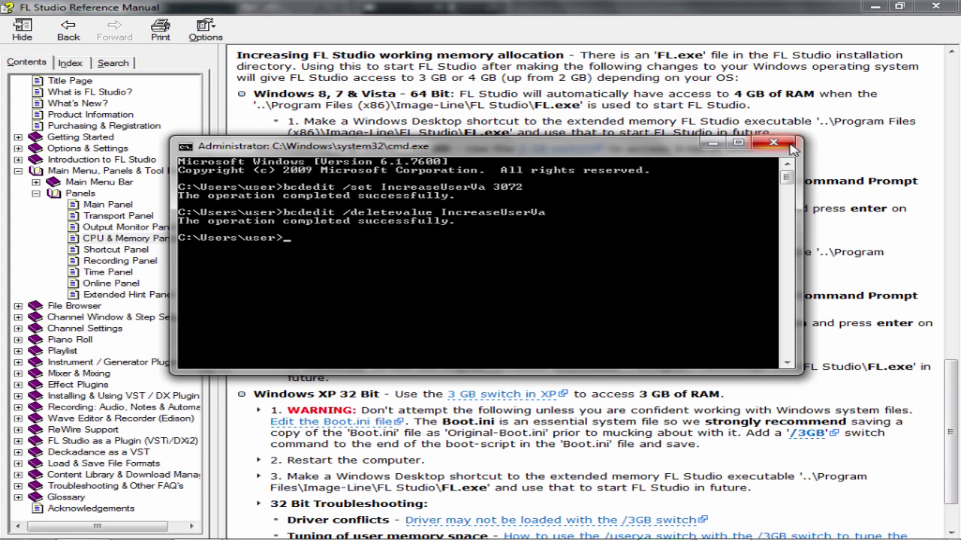